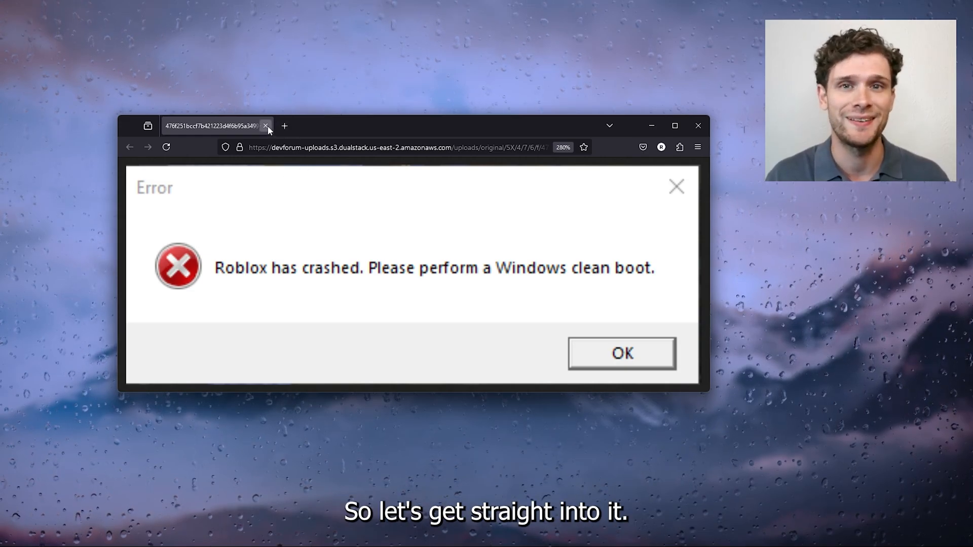
Step: Close the Firefox window showing the Roblox crash message
click(265, 127)
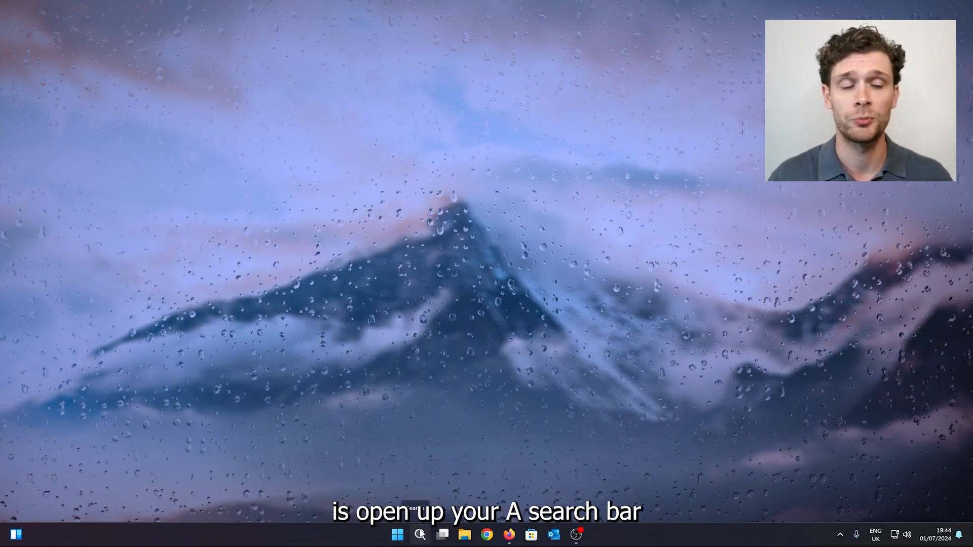
Step: Search for Run from Start and launch msconfig to open System Configuration
click(420, 534)
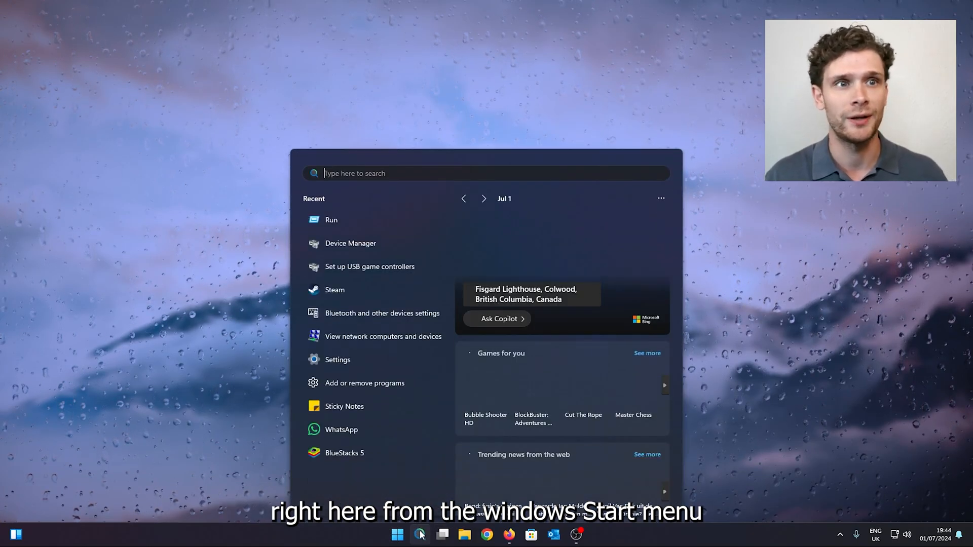
text(run)
text(m)
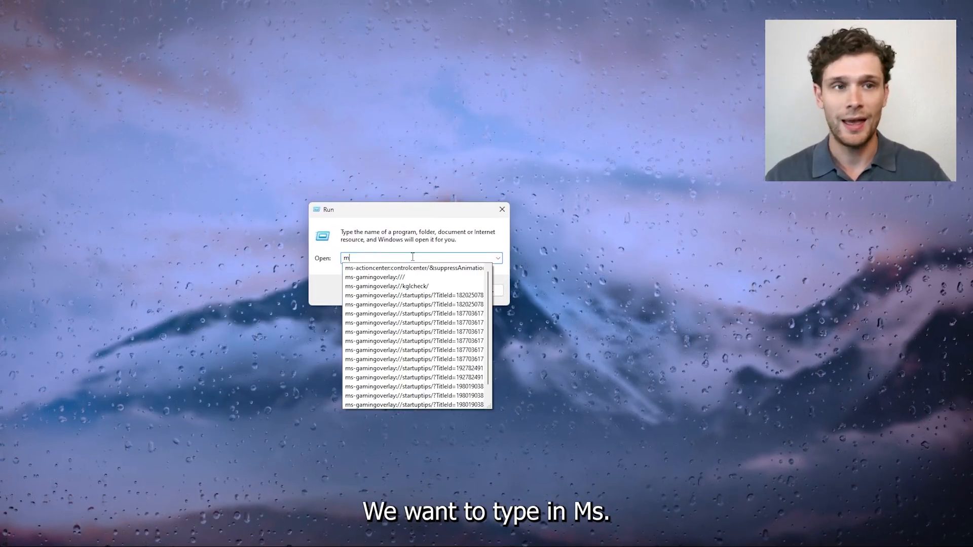
text(sconfig)
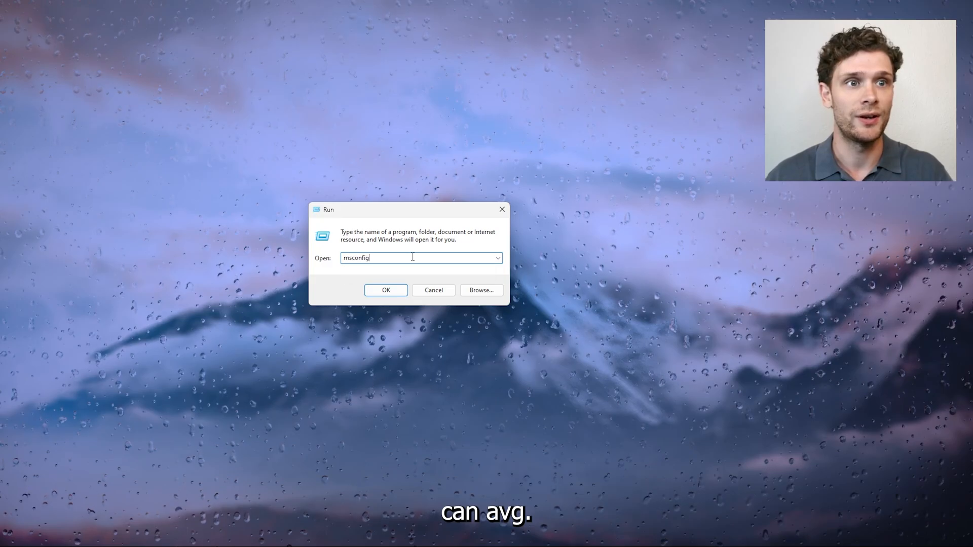
click(386, 290)
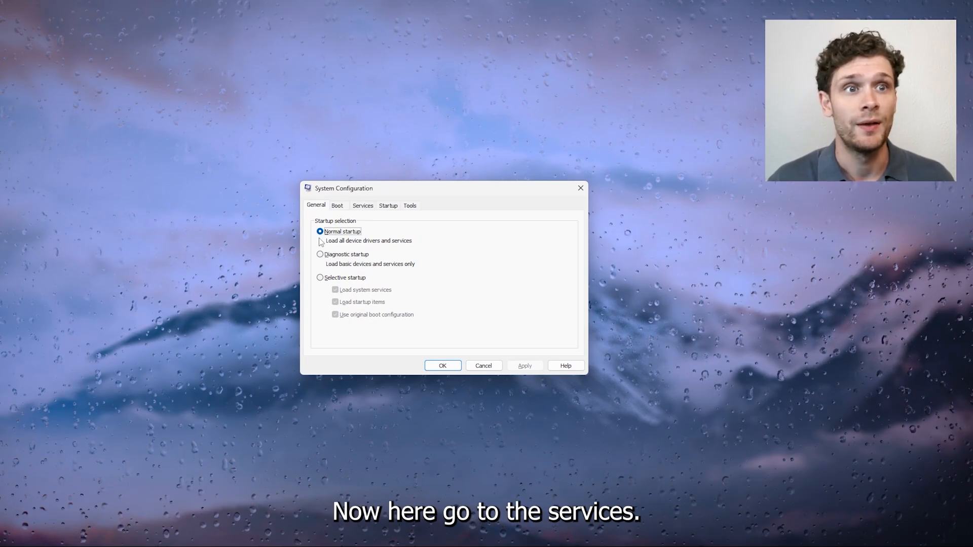
Step: On the Services tab, enable 'Hide all Microsoft services'
click(362, 206)
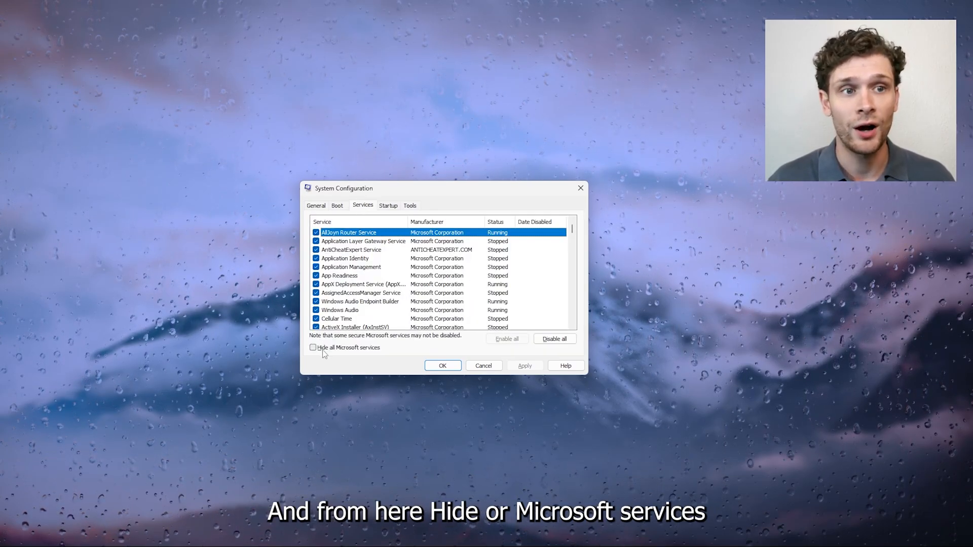
click(313, 348)
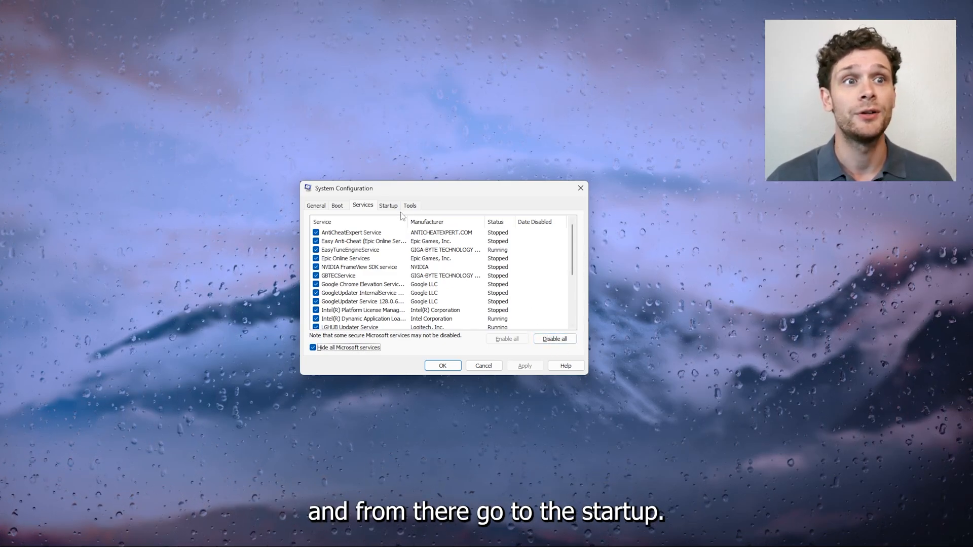
Step: Open Task Manager's Startup apps from the System Configuration Startup tab
click(387, 205)
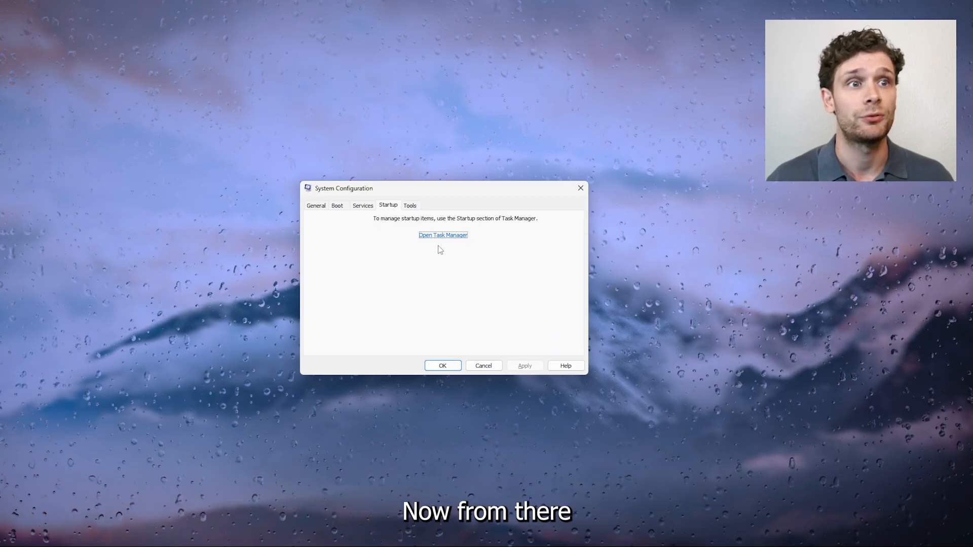
click(443, 235)
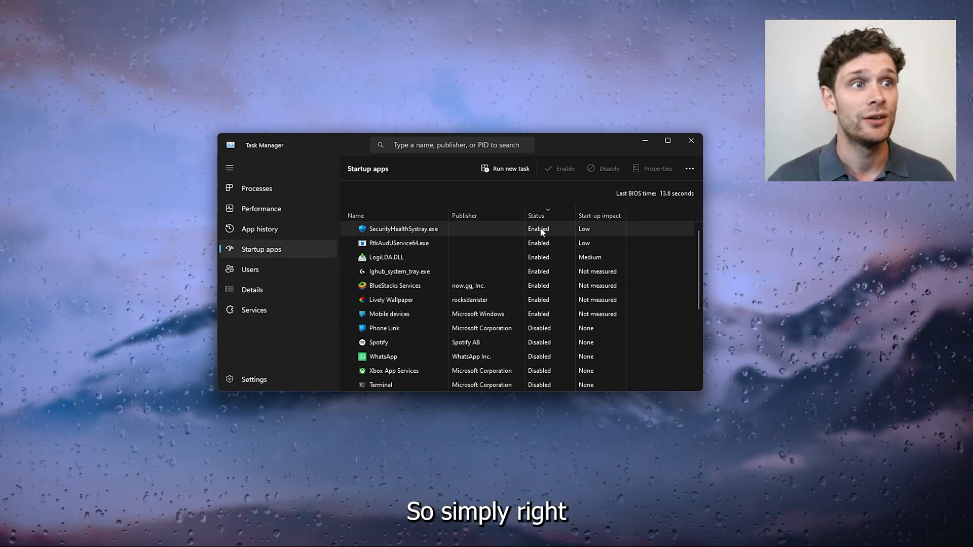
Step: Disable an enabled startup app, then close Task Manager
right_click(402, 228)
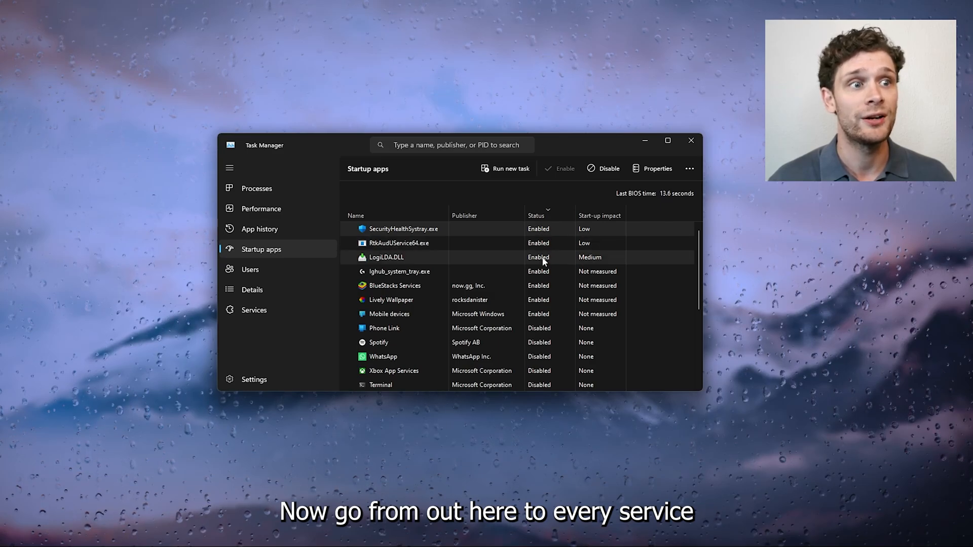
click(394, 285)
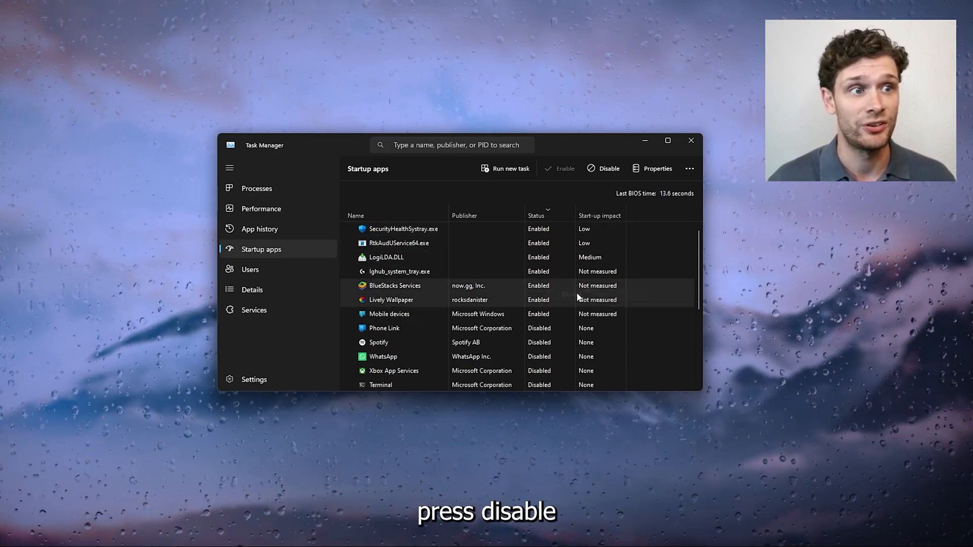
click(602, 169)
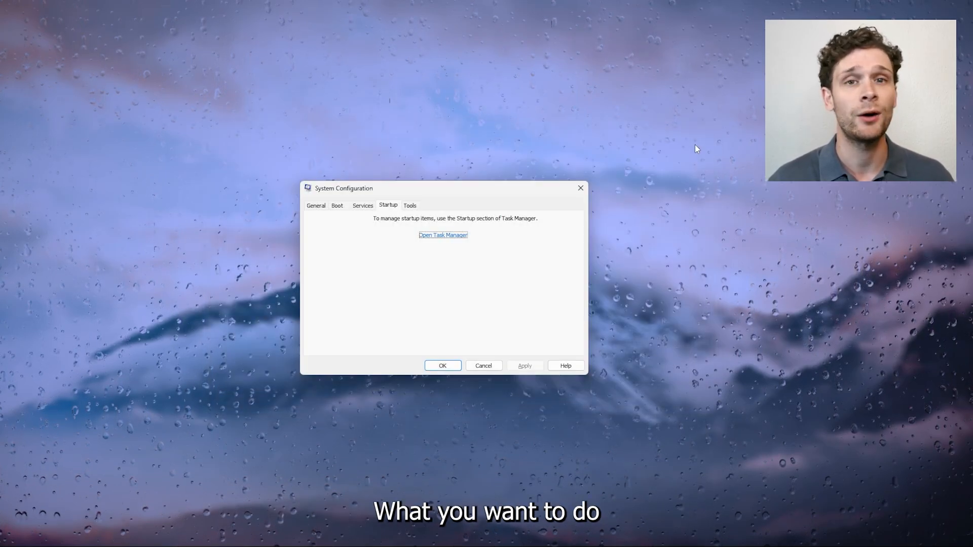
mouse_move(622, 113)
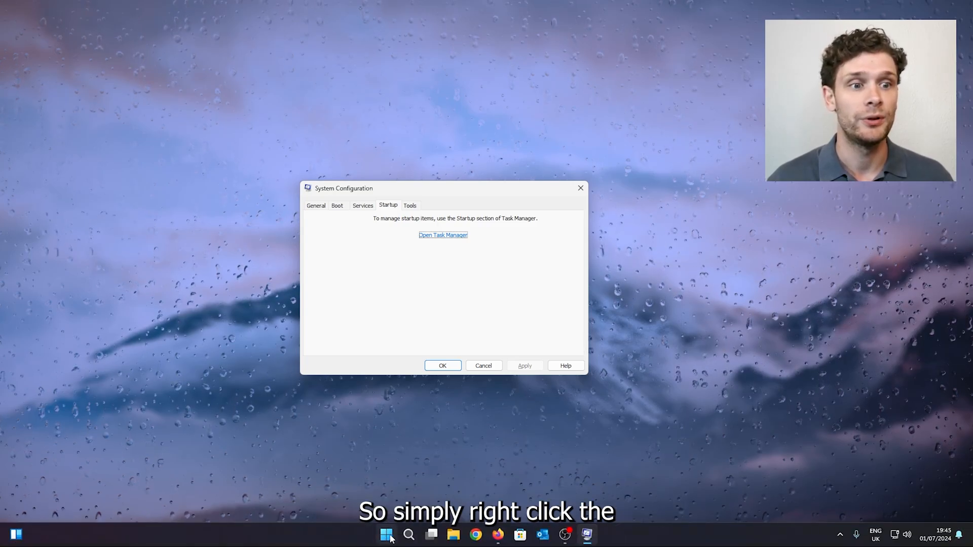
Step: Open the Run dialog from the Start button's quick links menu
right_click(386, 534)
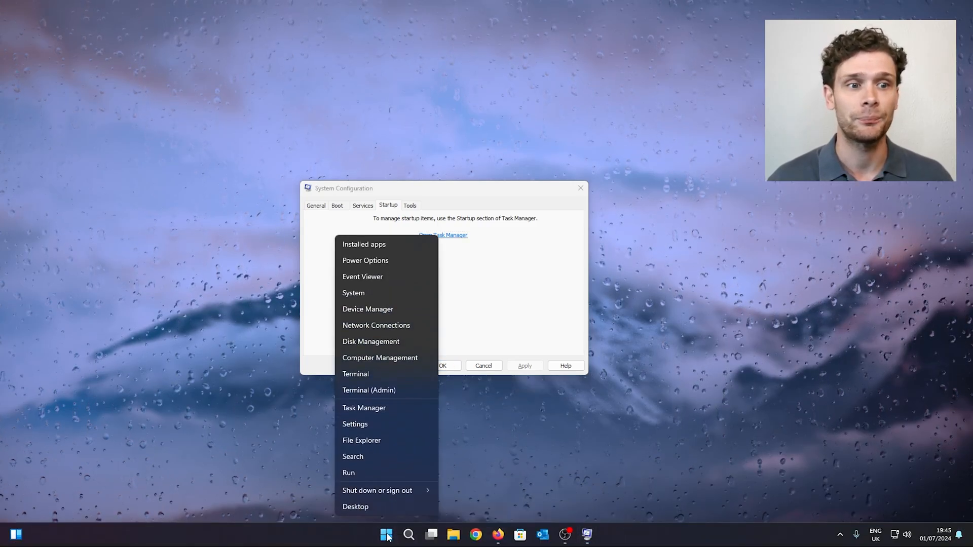
click(385, 534)
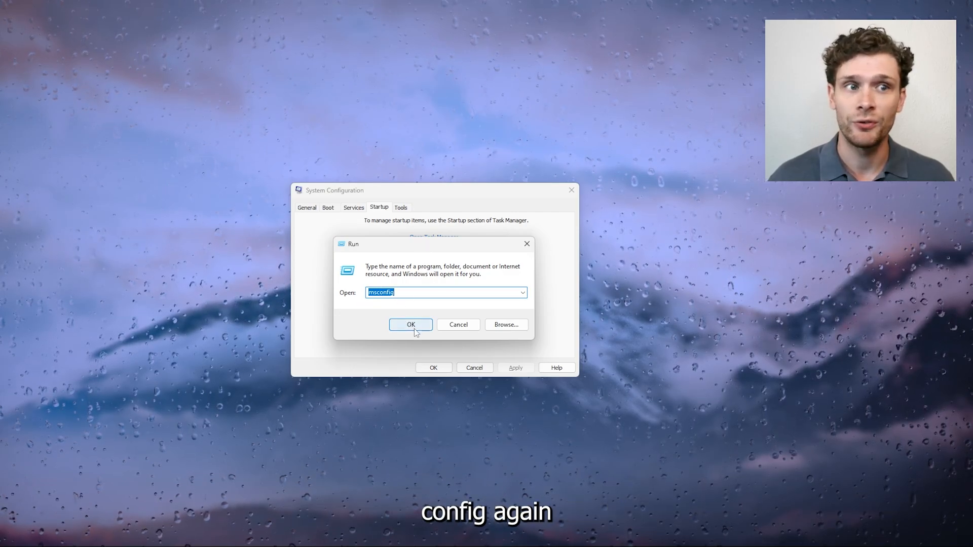
Step: Relaunch msconfig from Run and view the Services tab
click(410, 324)
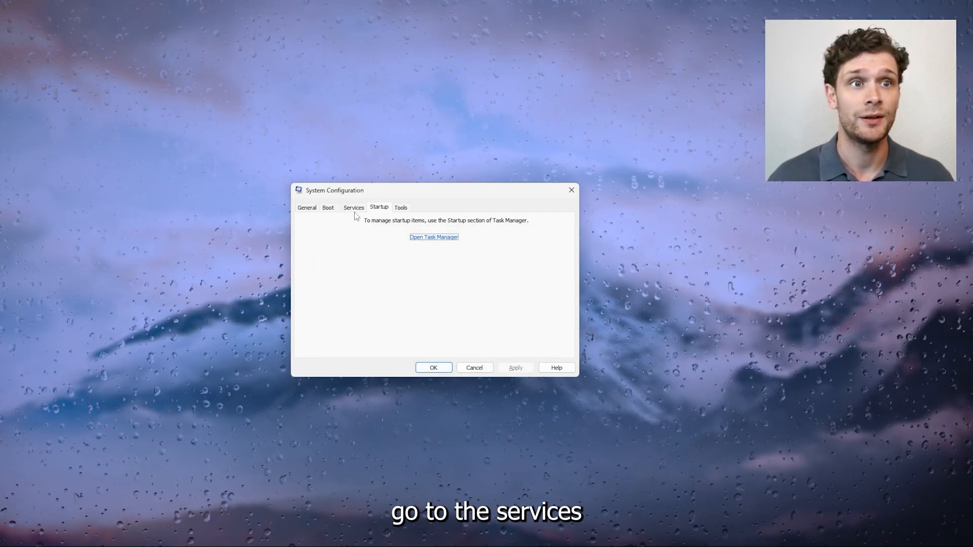
click(354, 207)
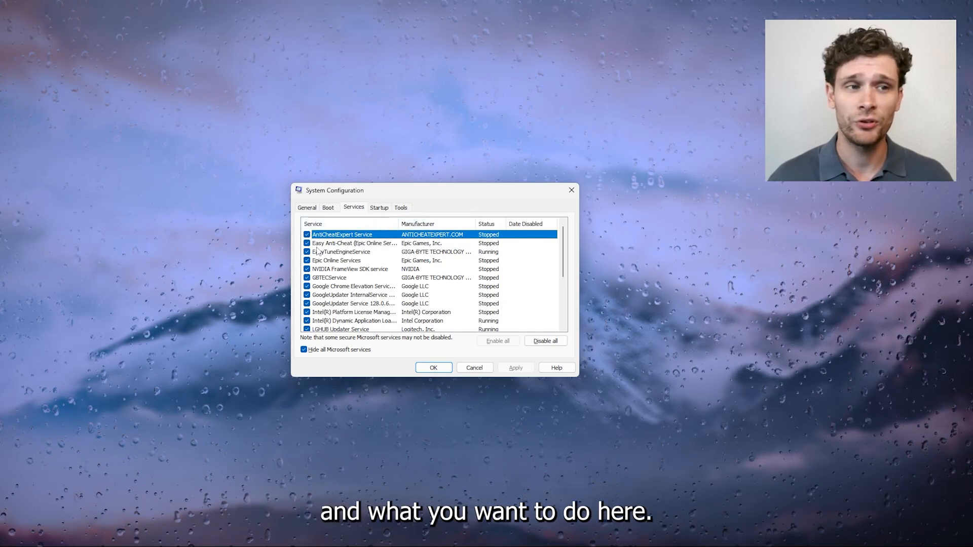